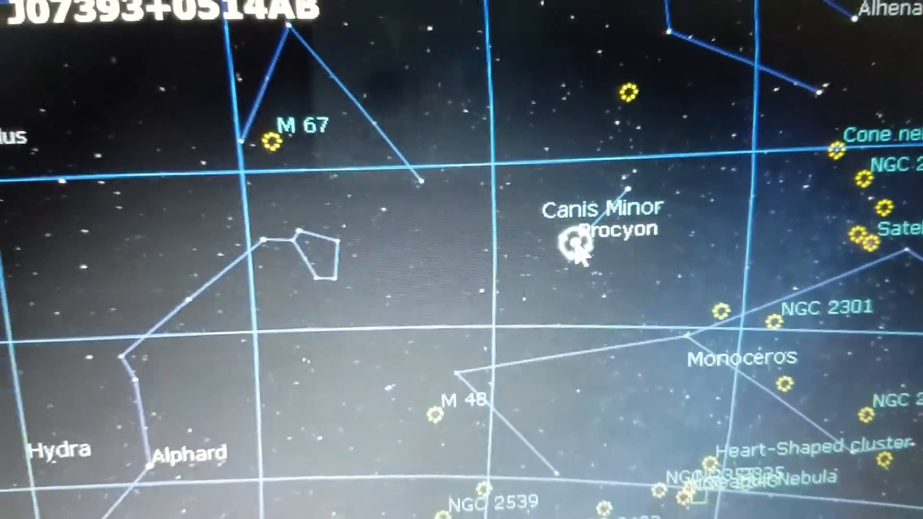
- Select Procyon in Canis Minor on the Stellarium sky view as the alignment star
click(574, 245)
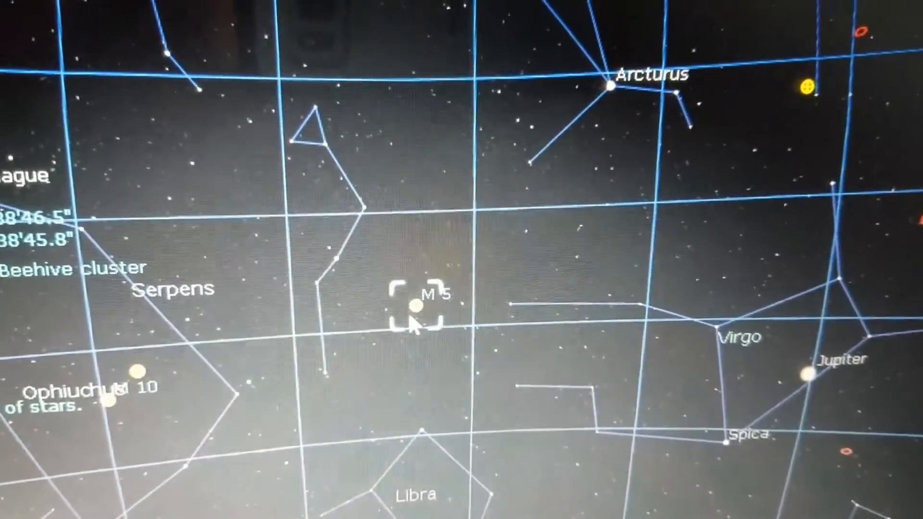
- Select the globular cluster M 5 in Serpens as the imaging target
click(416, 305)
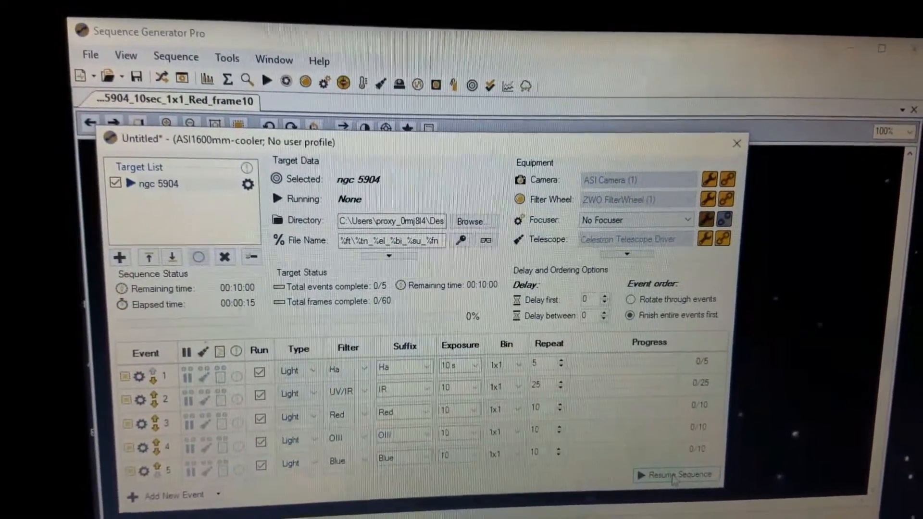
- Resume the five-event ngc 5904 imaging sequence from the sequence dialog
click(676, 475)
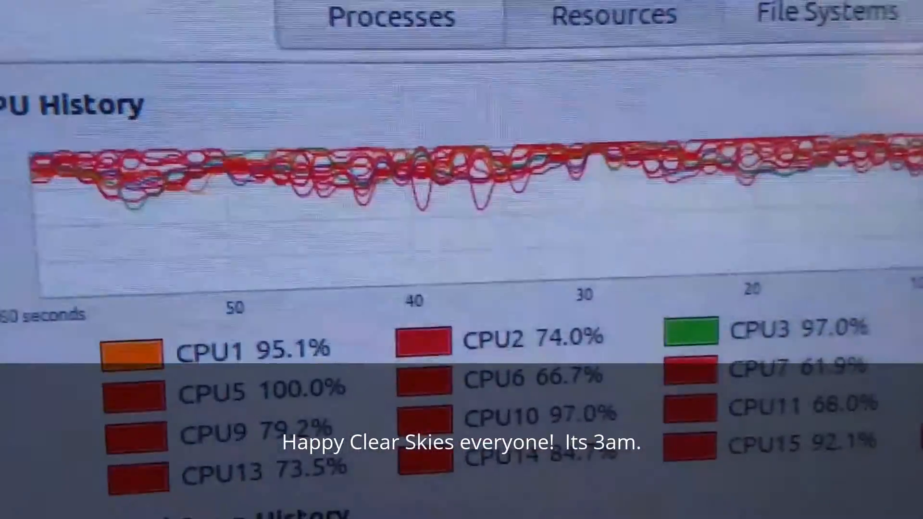
scroll(down, 3)
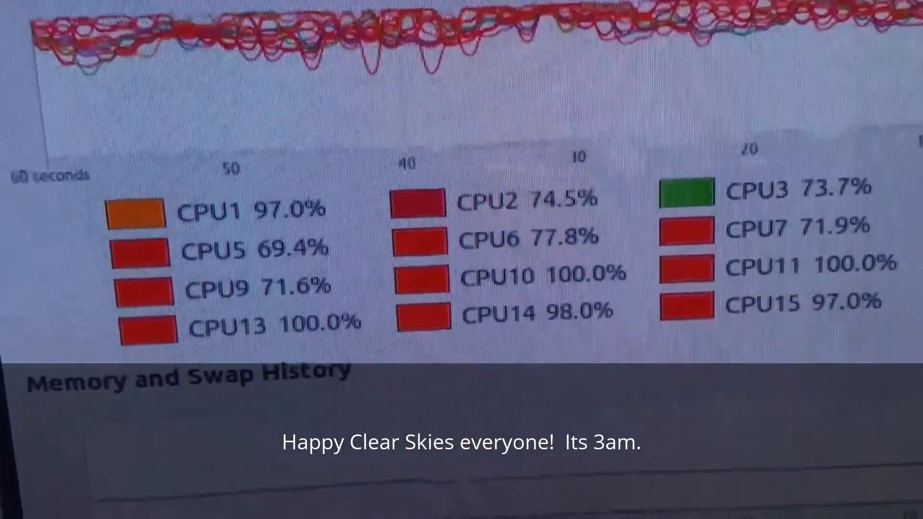